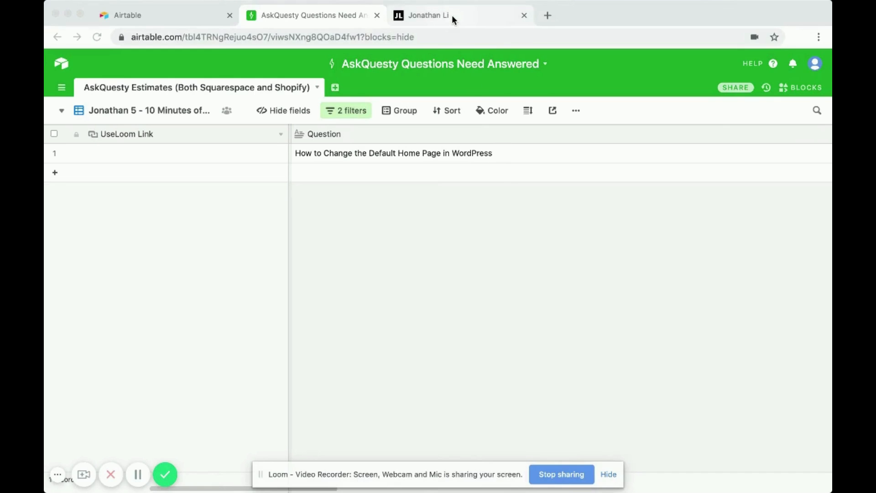
Switch to the Jonathan Li site, load its Contact page and bring up the admin bar shortcuts
click(429, 15)
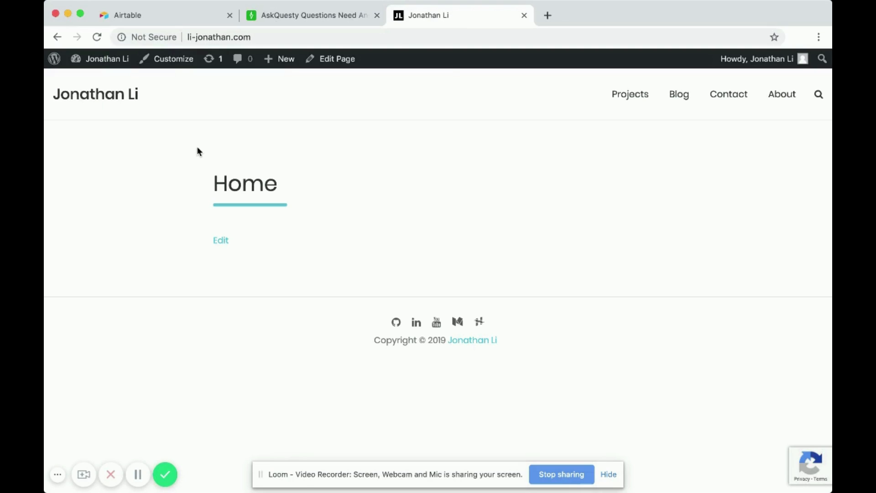
mouse_move(216, 183)
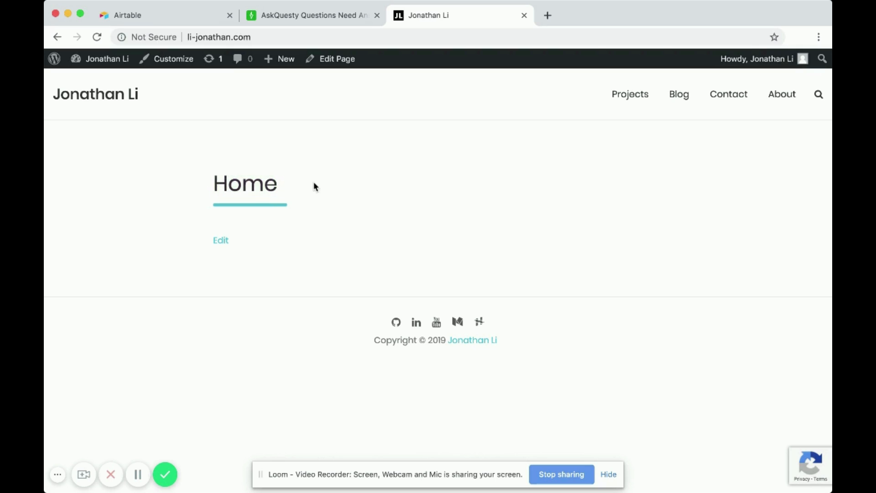
click(728, 94)
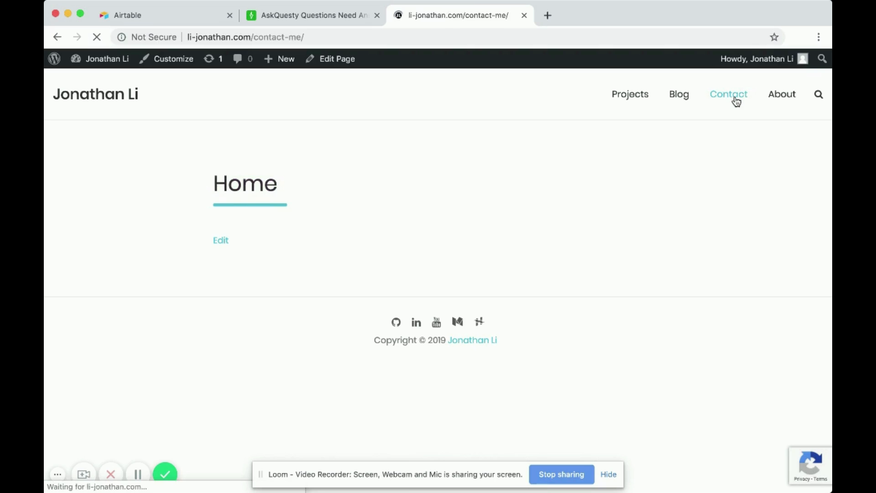
click(729, 94)
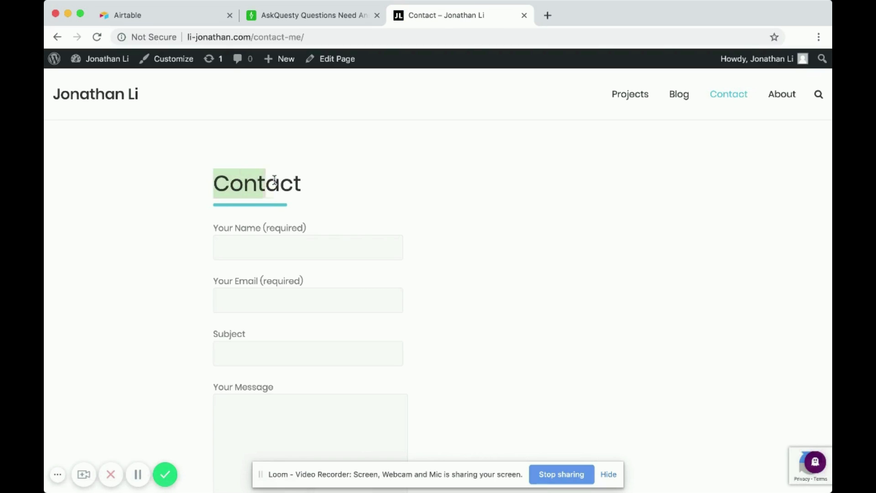
click(293, 123)
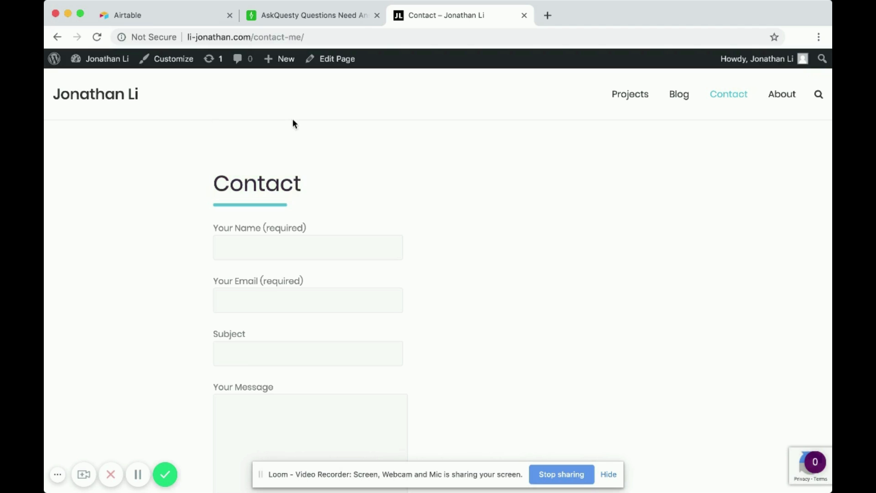
click(106, 58)
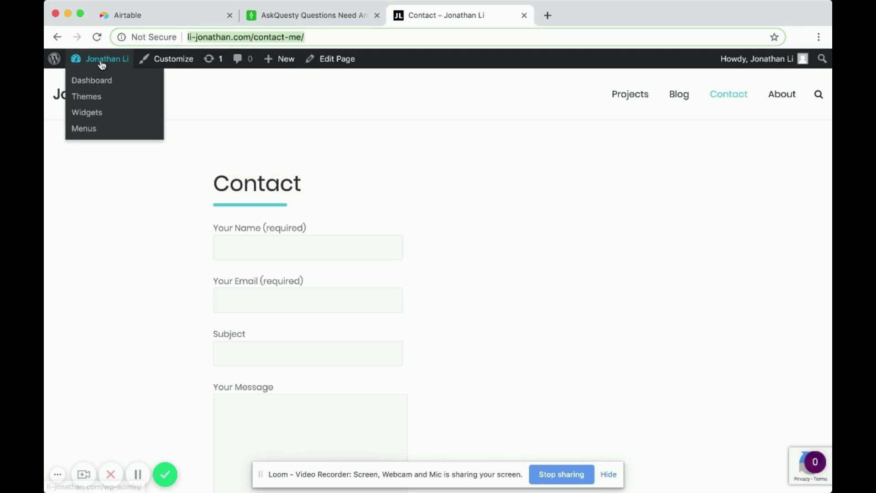
Go to the Dashboard and reach Settings > Reading to see the static homepage setting
click(91, 80)
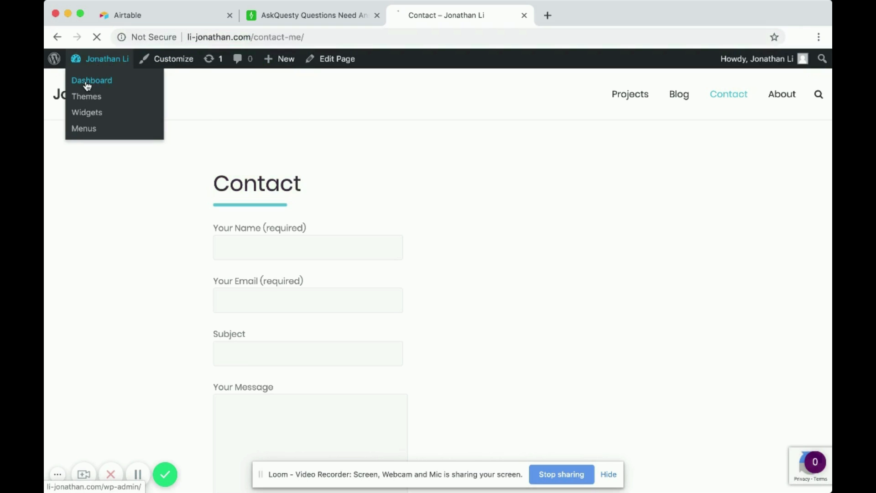
click(91, 80)
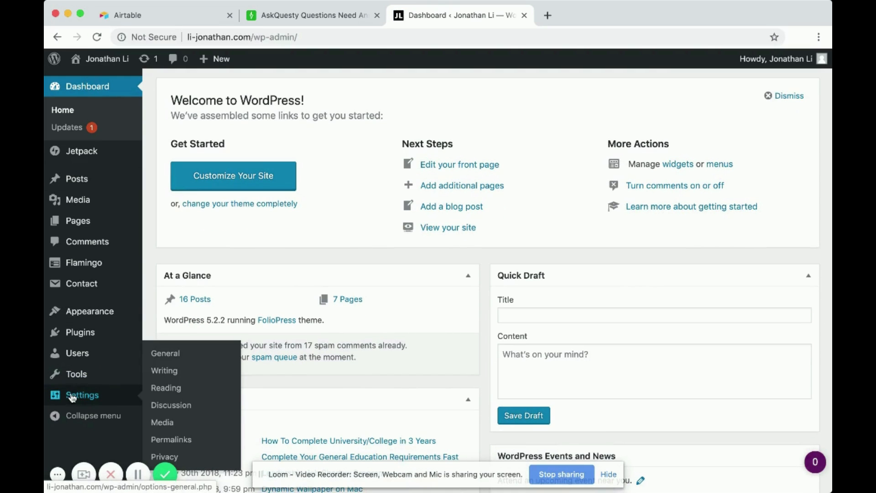
click(165, 388)
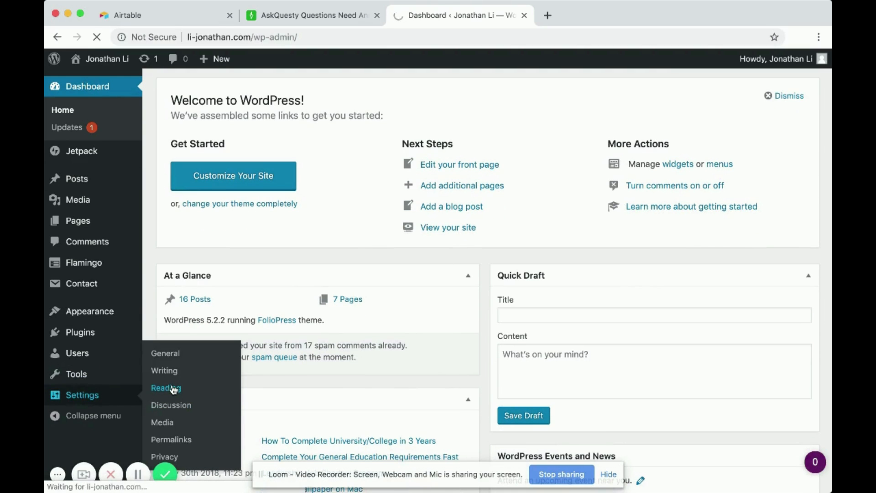
click(165, 388)
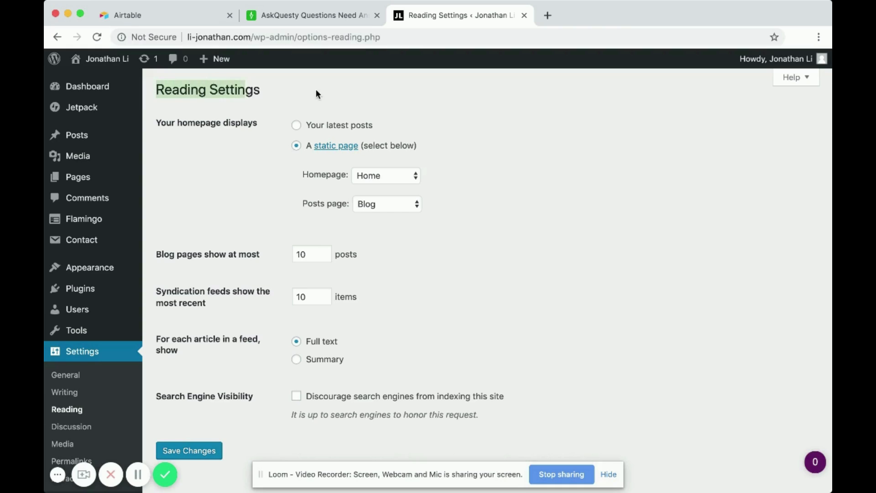
Pick Contact in the Homepage dropdown in place of Home
click(384, 175)
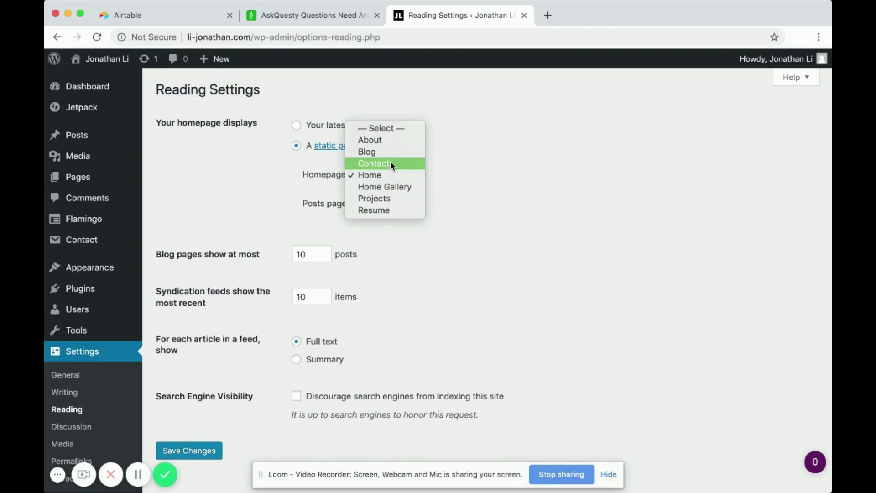
click(374, 164)
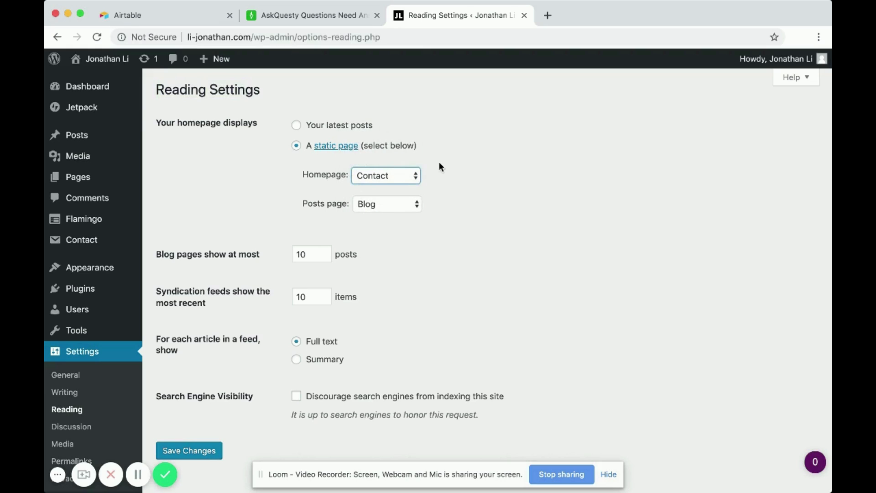
scroll(down, 3)
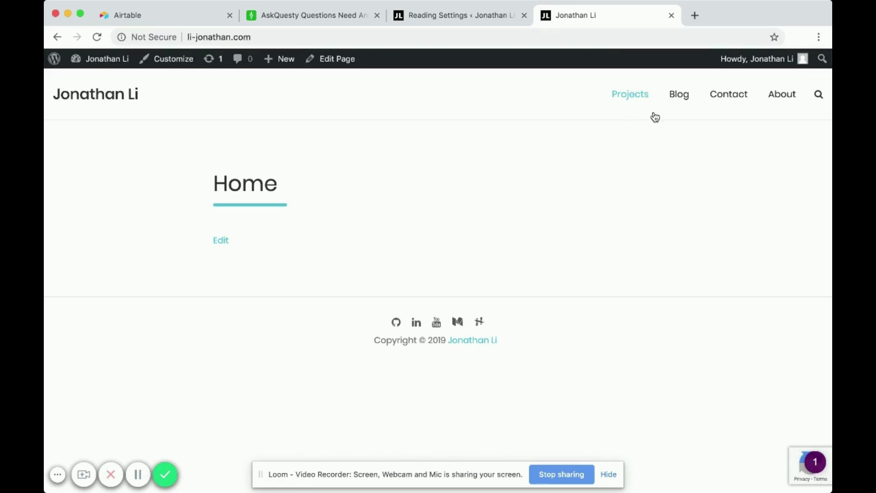
mouse_move(603, 126)
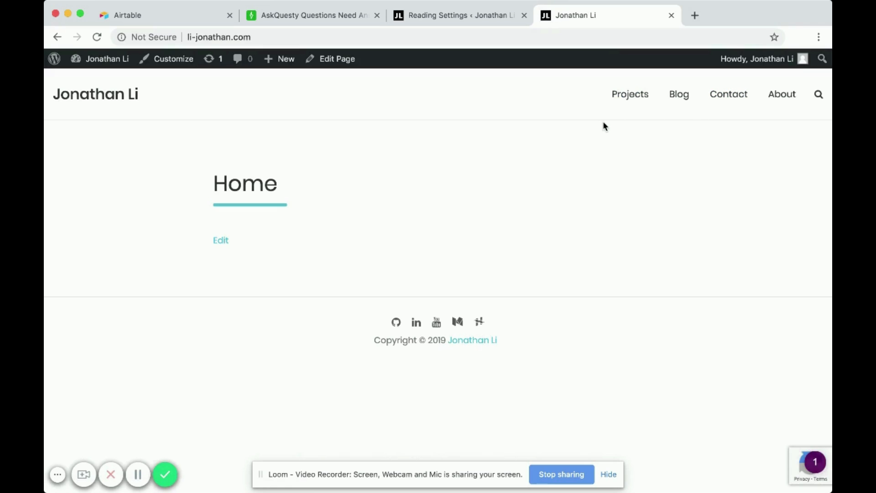
click(459, 15)
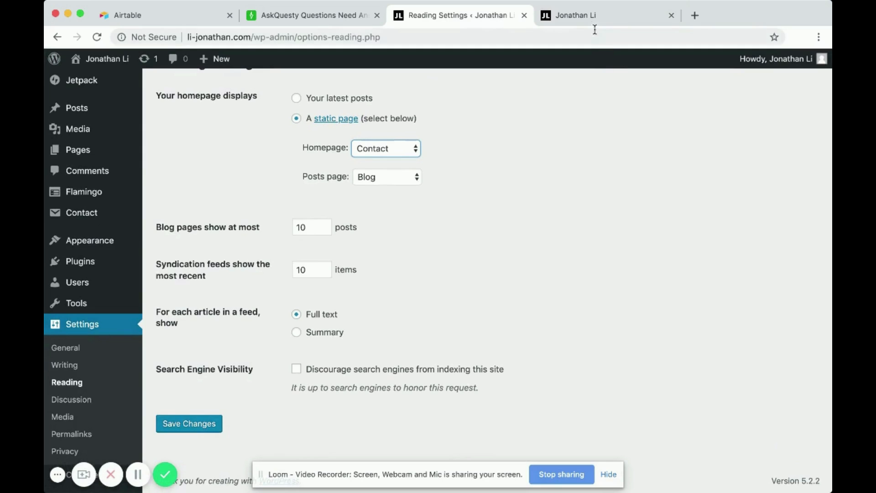
Check the live site, then save the Reading settings with Contact as homepage
click(576, 15)
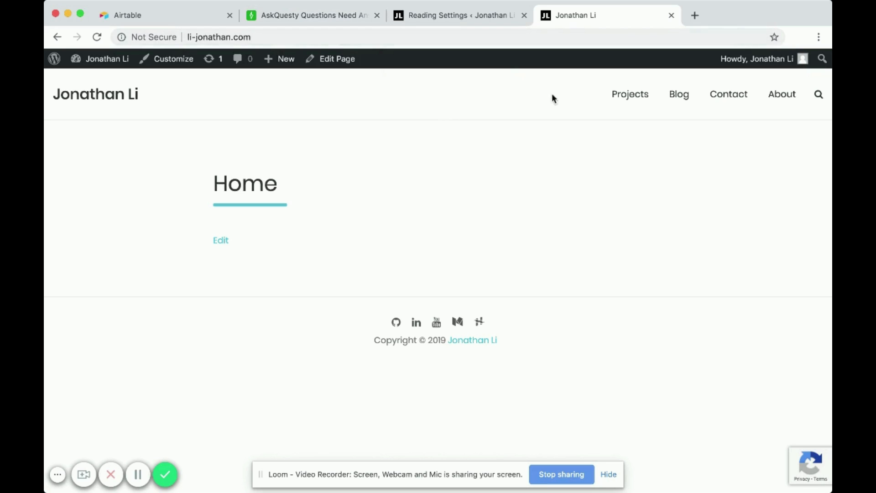
mouse_move(728, 94)
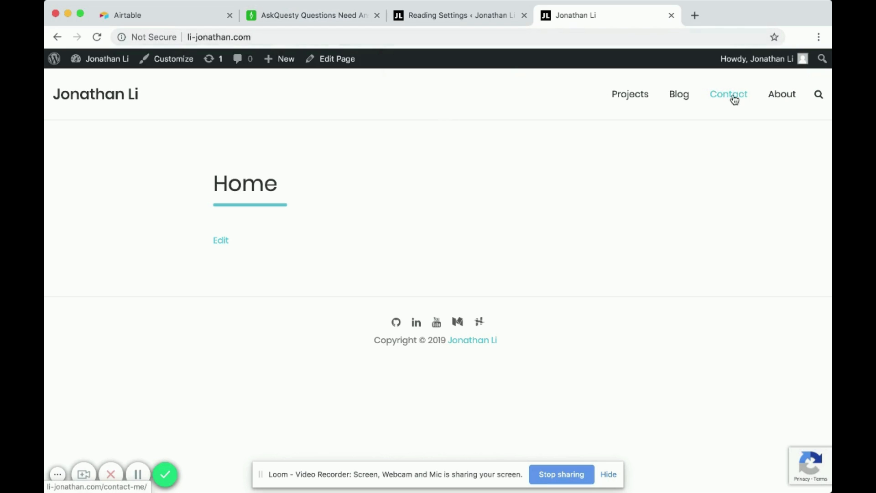
mouse_move(721, 99)
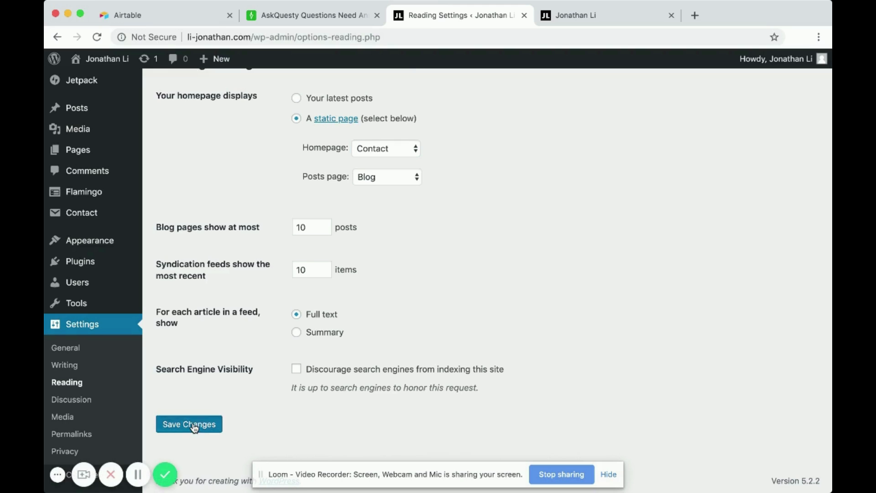
click(189, 423)
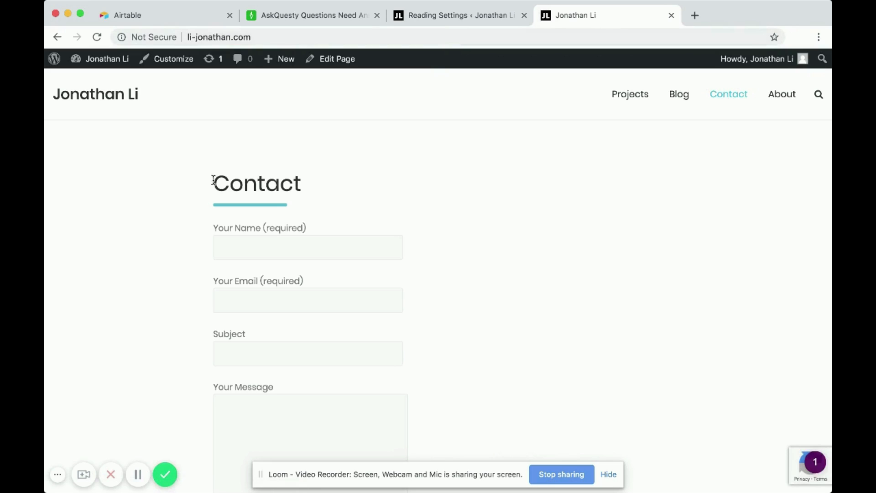
mouse_move(234, 134)
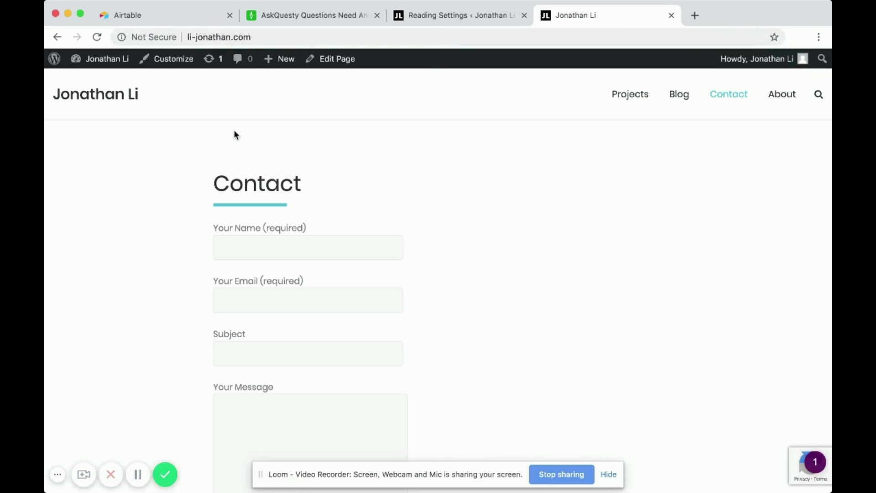
mouse_move(359, 186)
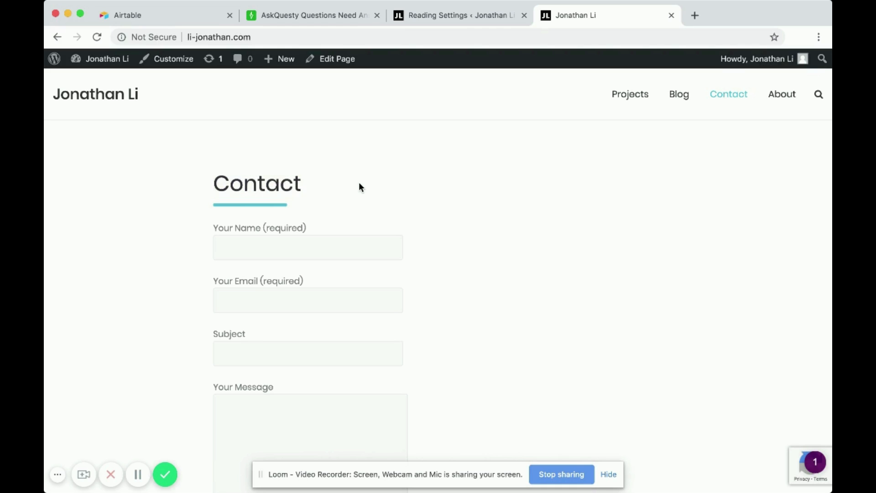
mouse_move(472, 410)
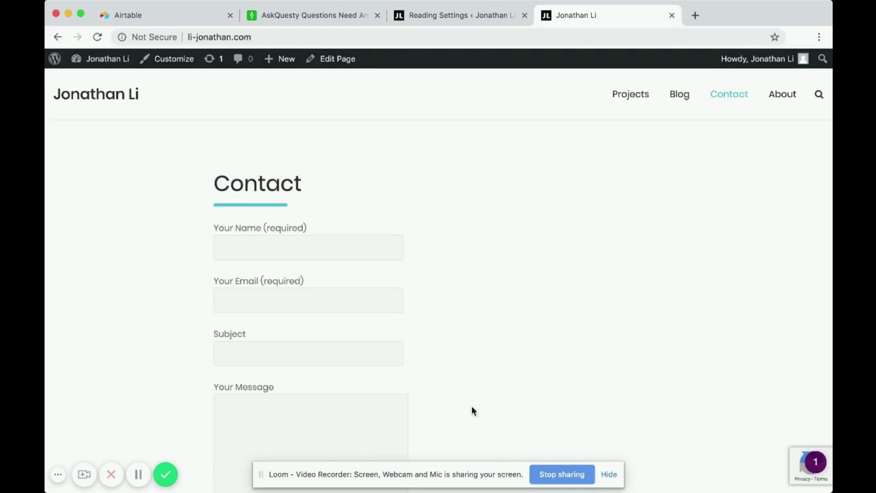